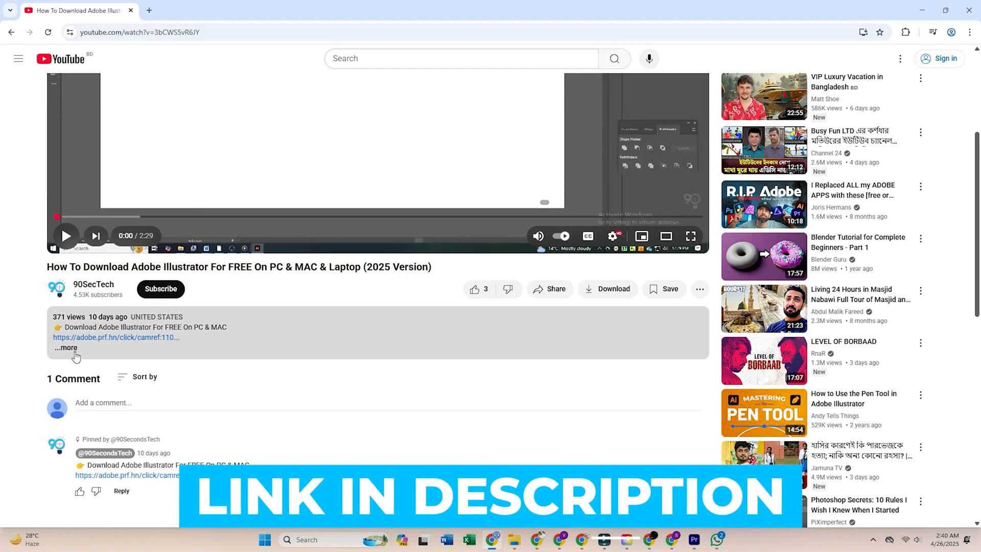
Expand the video description to reveal the Adobe download link.
{"action": "left_click", "coordinate": [67, 347]}
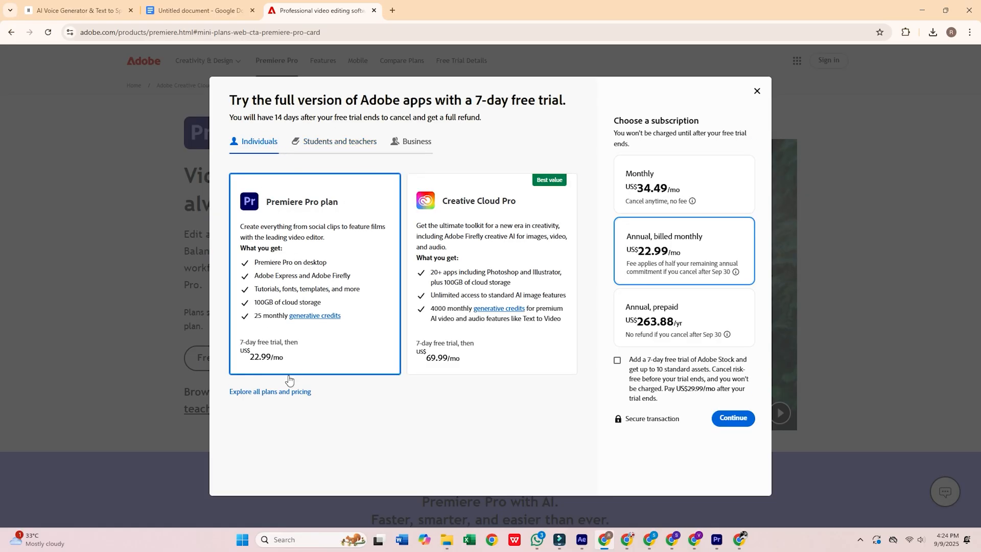
Add the free Adobe Stock trial to the Premiere Pro plan and continue to checkout.
{"action": "left_click", "coordinate": [618, 359]}
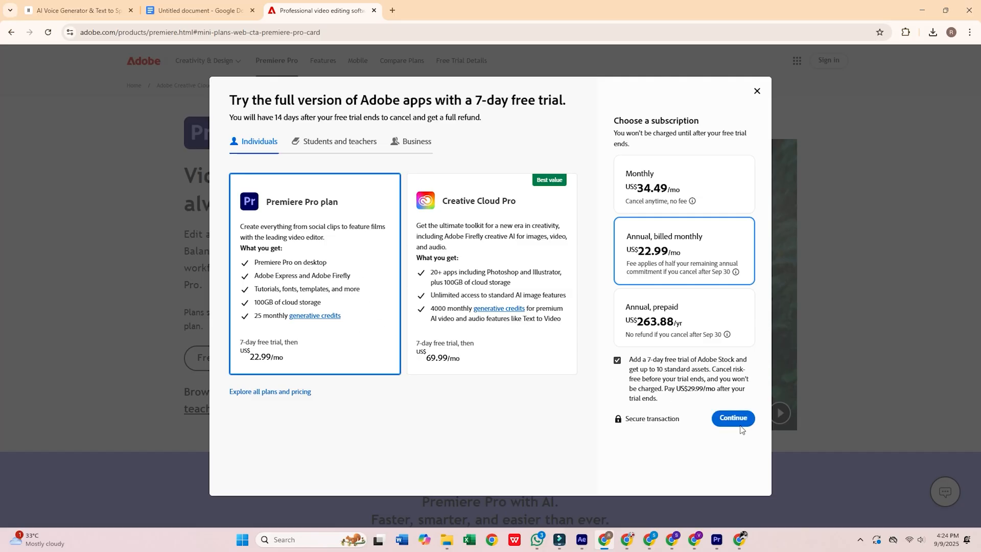
{"action": "left_click", "coordinate": [733, 418]}
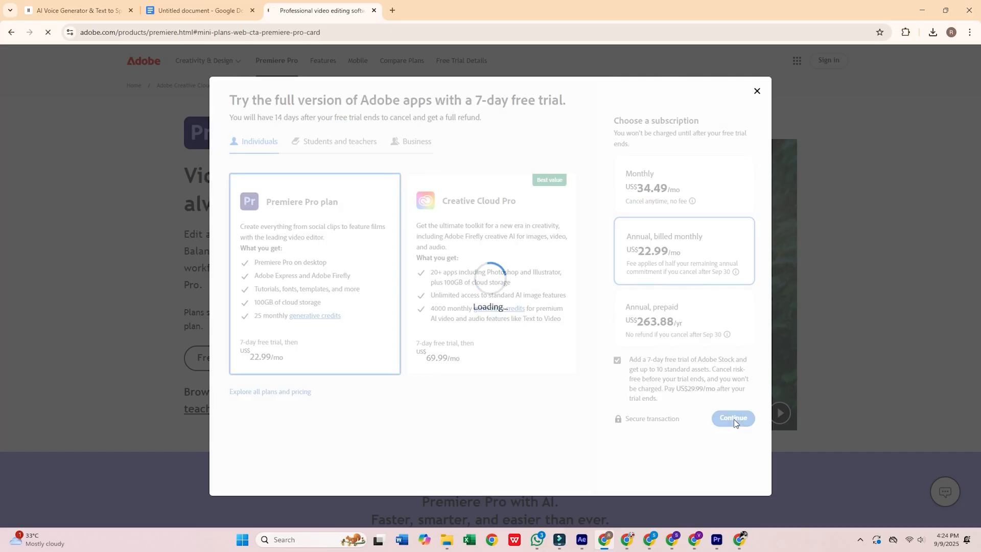
Enter the account email 'email here' and continue to the payment details page.
{"action": "left_click", "coordinate": [731, 418]}
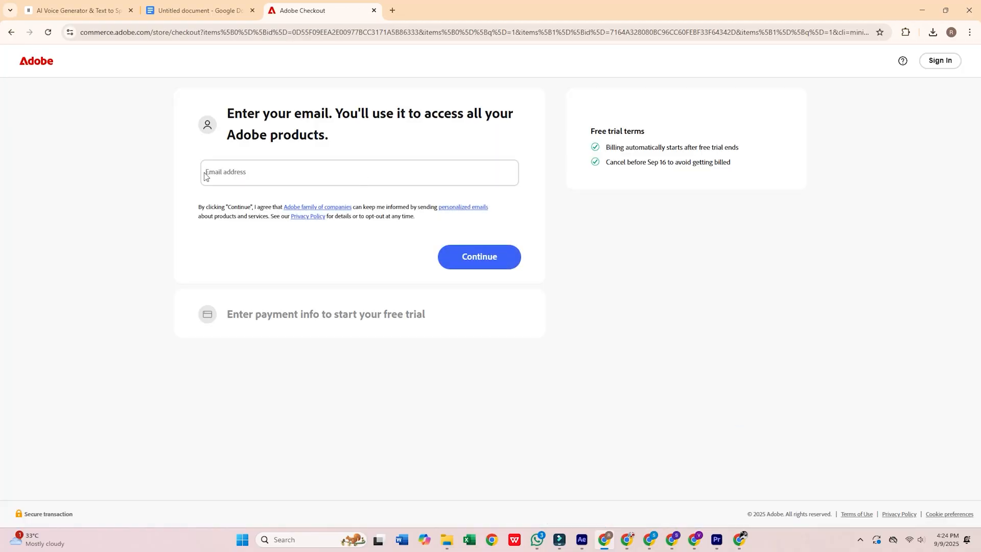
{"action": "type", "text": "email here"}
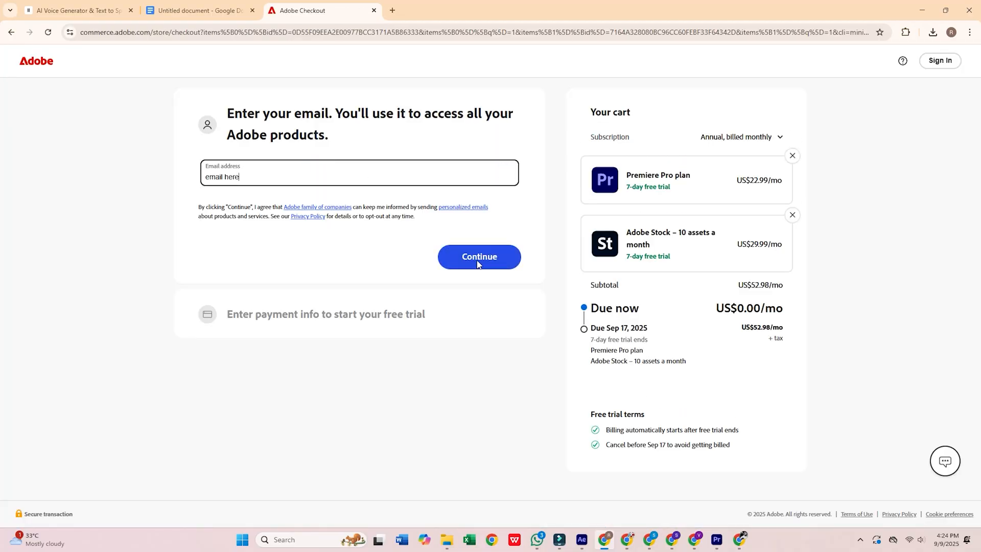
{"action": "left_click", "coordinate": [478, 256]}
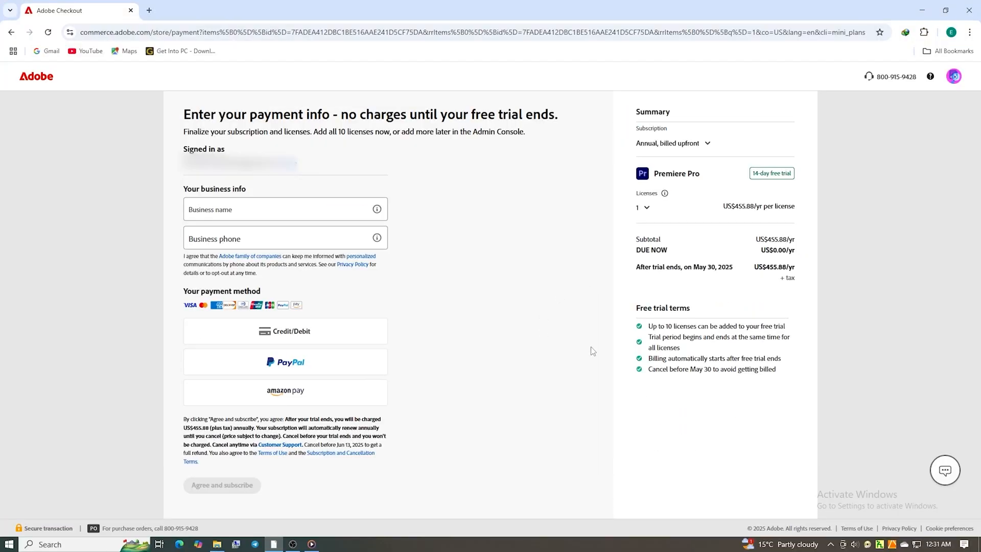
{"action": "mouse_move", "coordinate": [307, 372]}
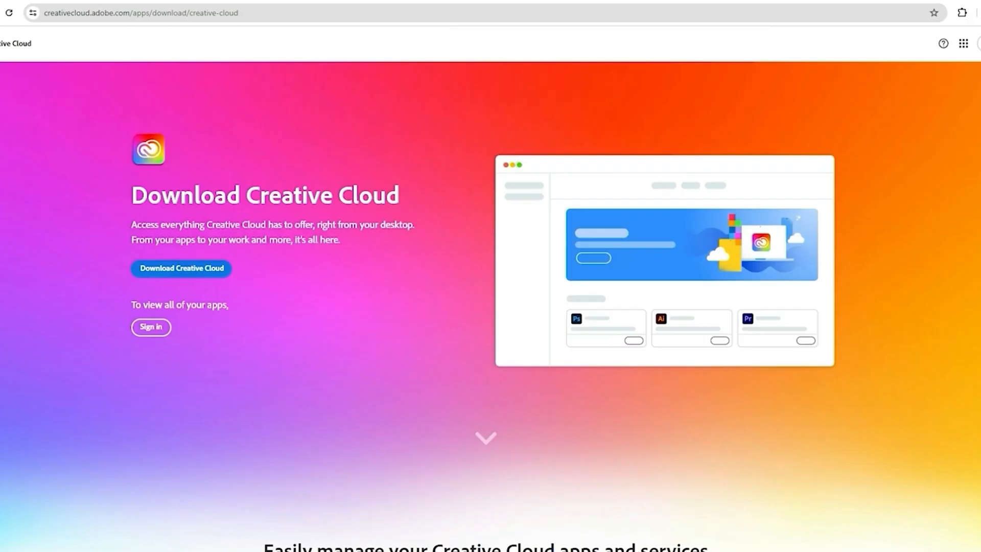
Download the Creative Cloud desktop installer from its download page.
{"action": "left_click", "coordinate": [181, 268]}
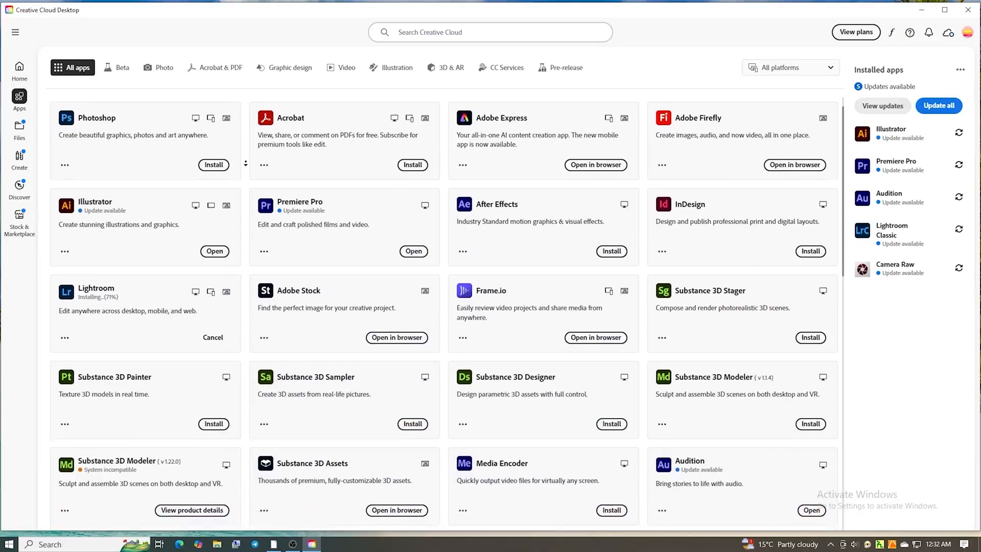
Scroll the All apps list down to the installed Premiere Pro entry.
{"action": "scroll", "scroll_direction": "down", "scroll_amount": 3}
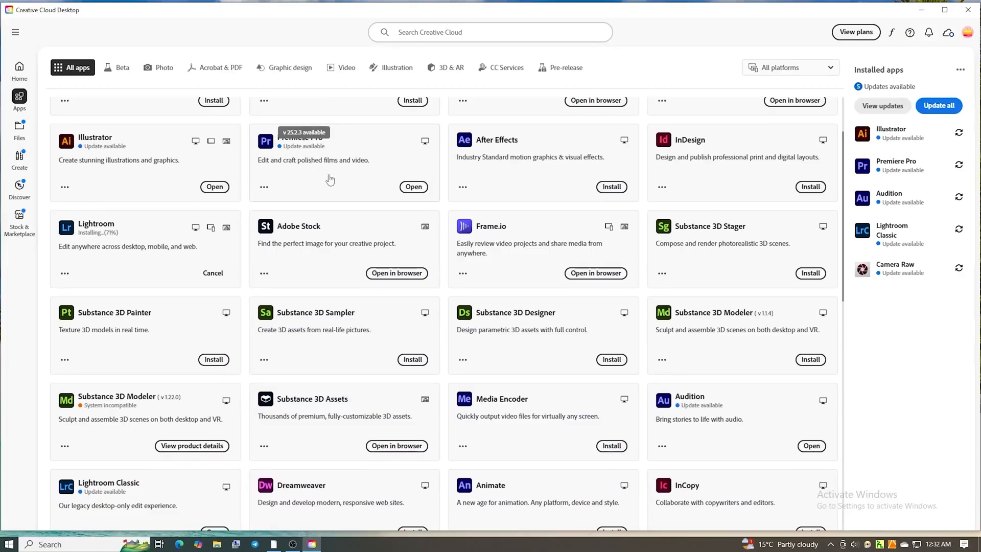
{"action": "mouse_move", "coordinate": [389, 194]}
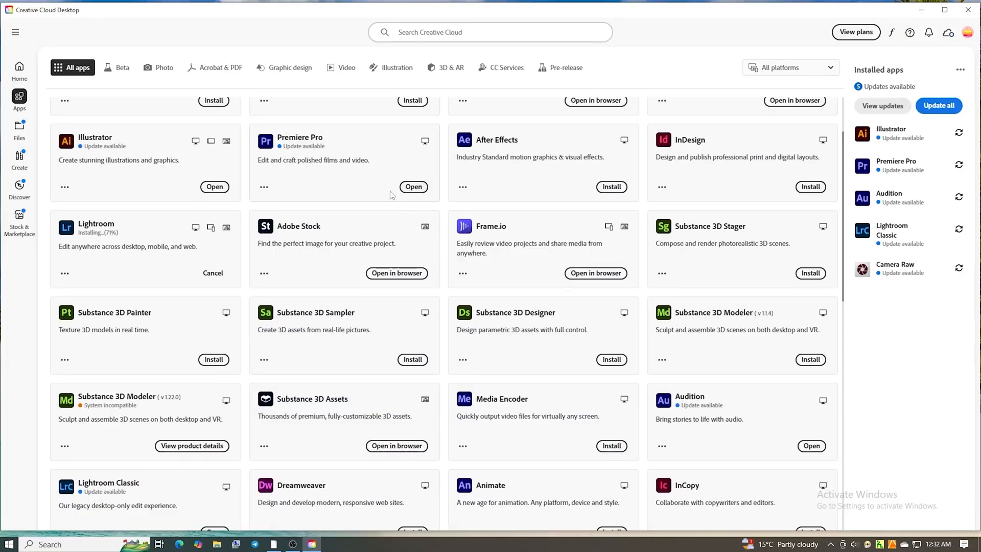
{"action": "mouse_move", "coordinate": [330, 174]}
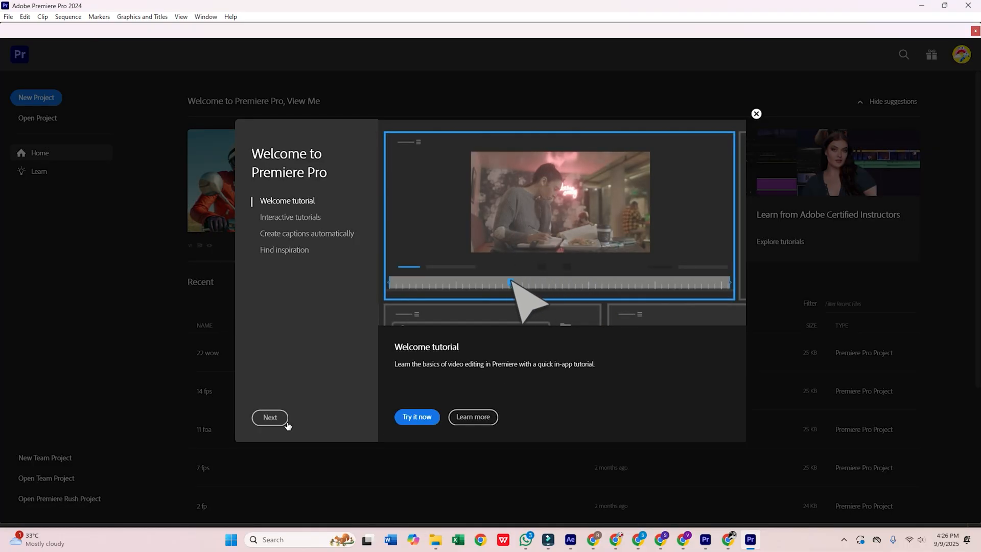
Advance the Welcome to Premiere Pro tour toward its final Find inspiration page.
{"action": "left_click", "coordinate": [270, 417]}
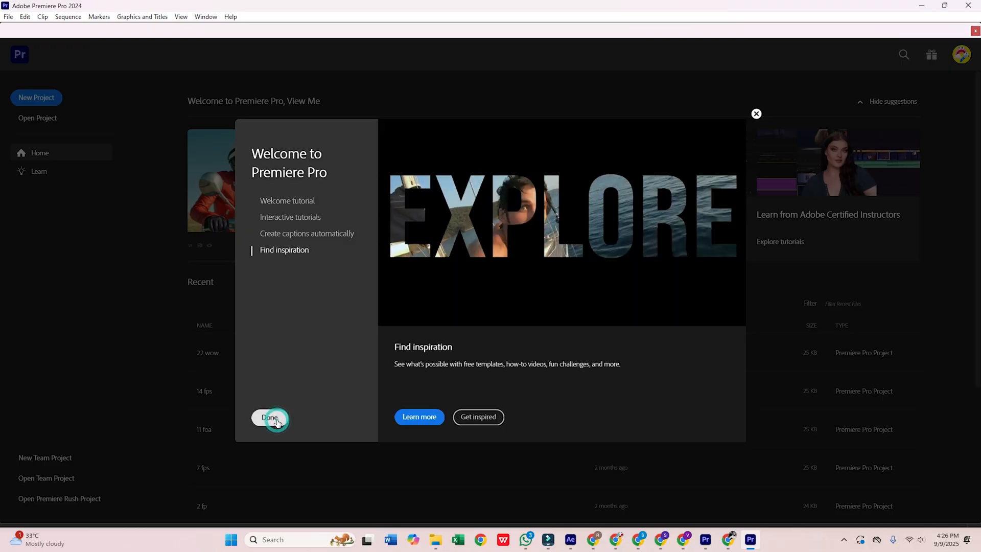